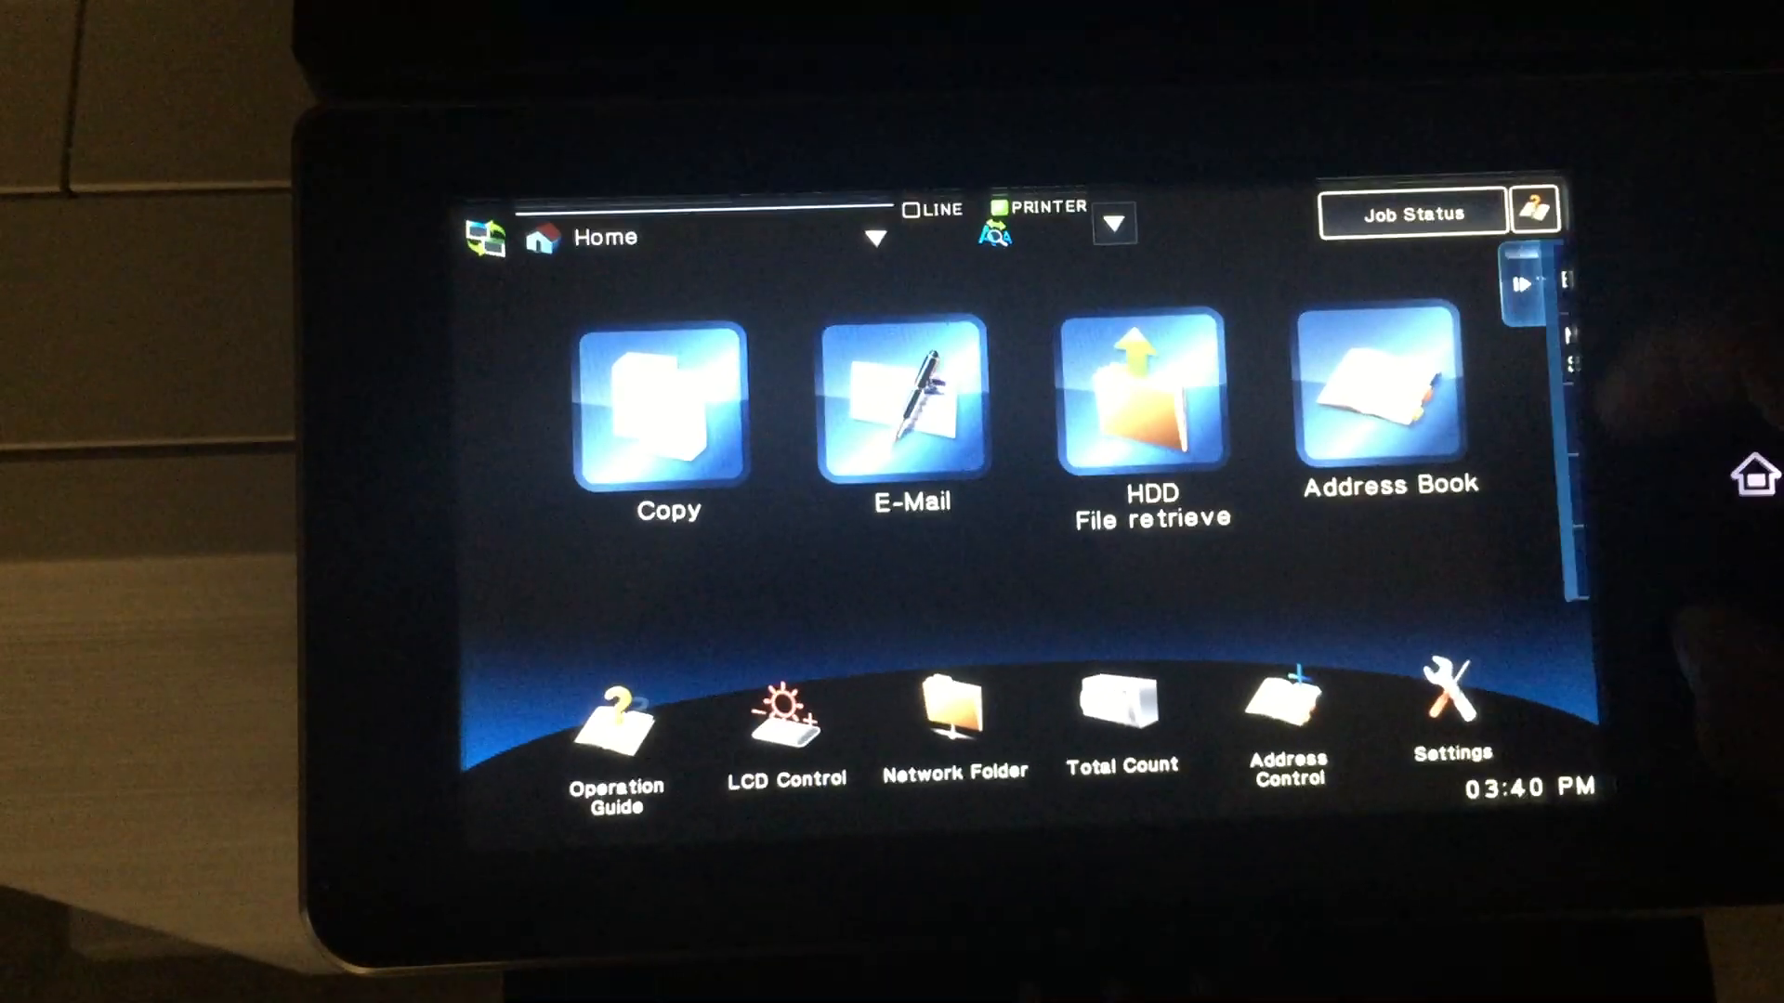
Start adding a new Home screen shortcut to show the selectable functions list
{"action": "left_click", "coordinate": [1451, 699]}
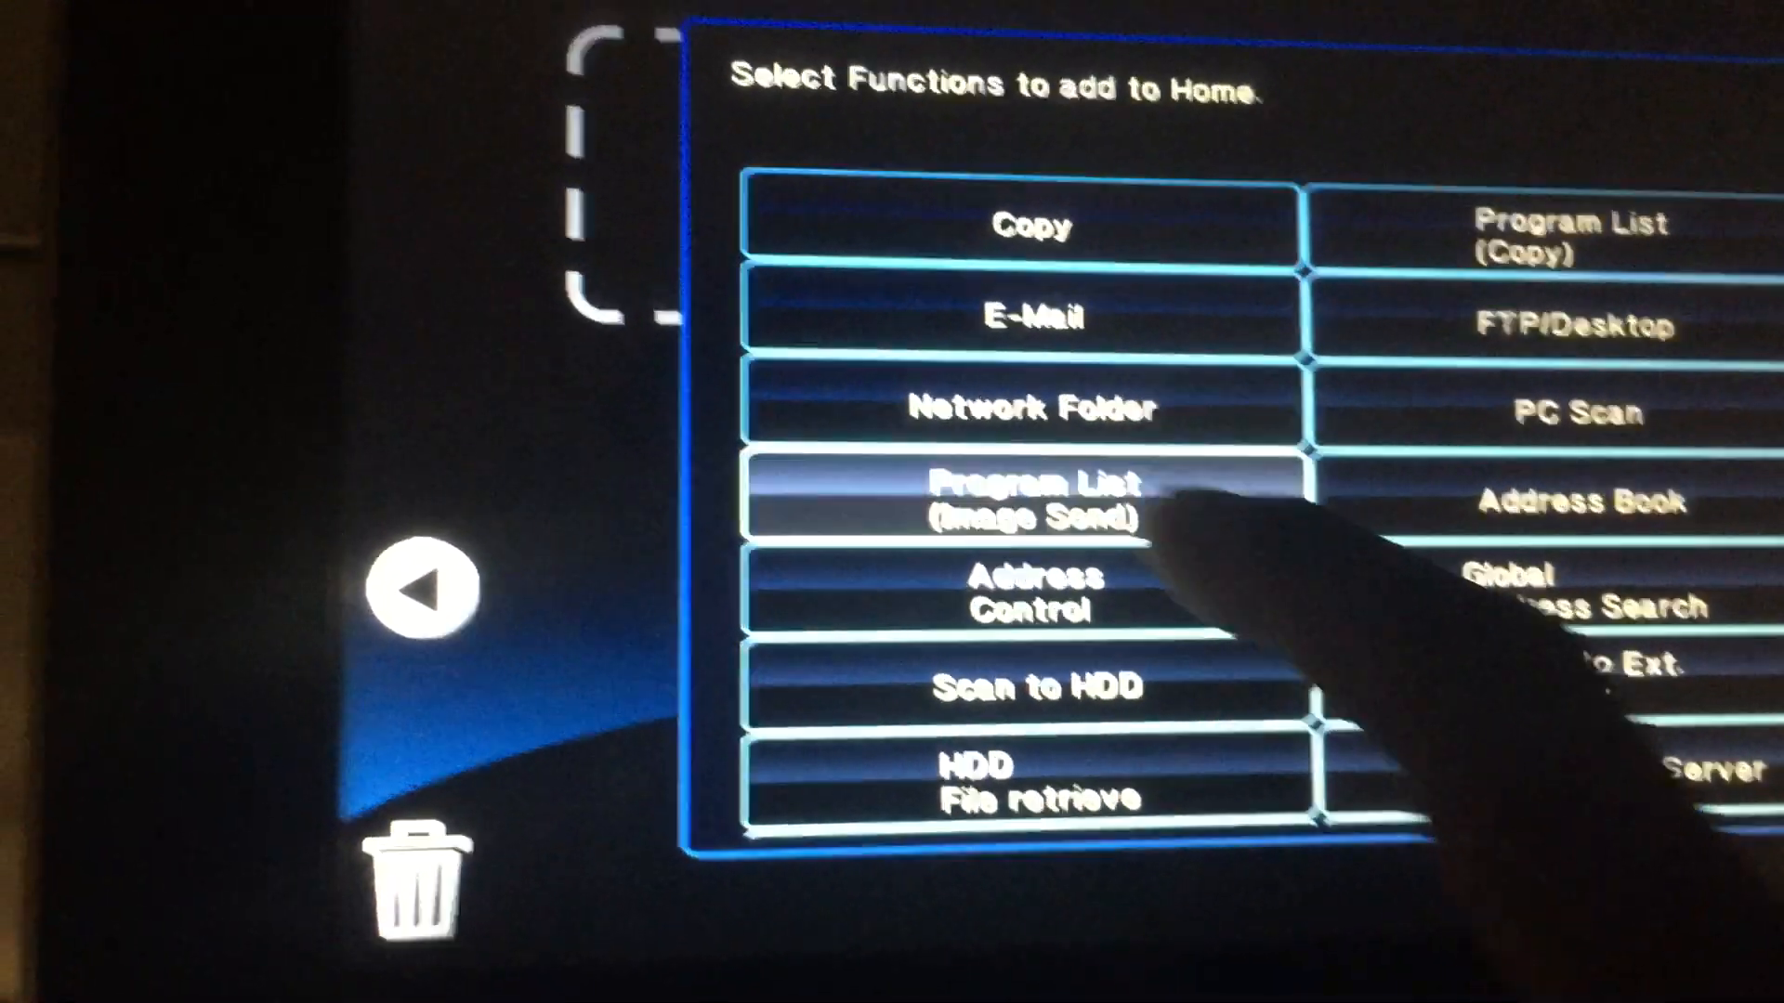
Add 'Program List (Image Send)' as a Home shortcut and open its saved programs
{"action": "left_click", "coordinate": [1029, 507]}
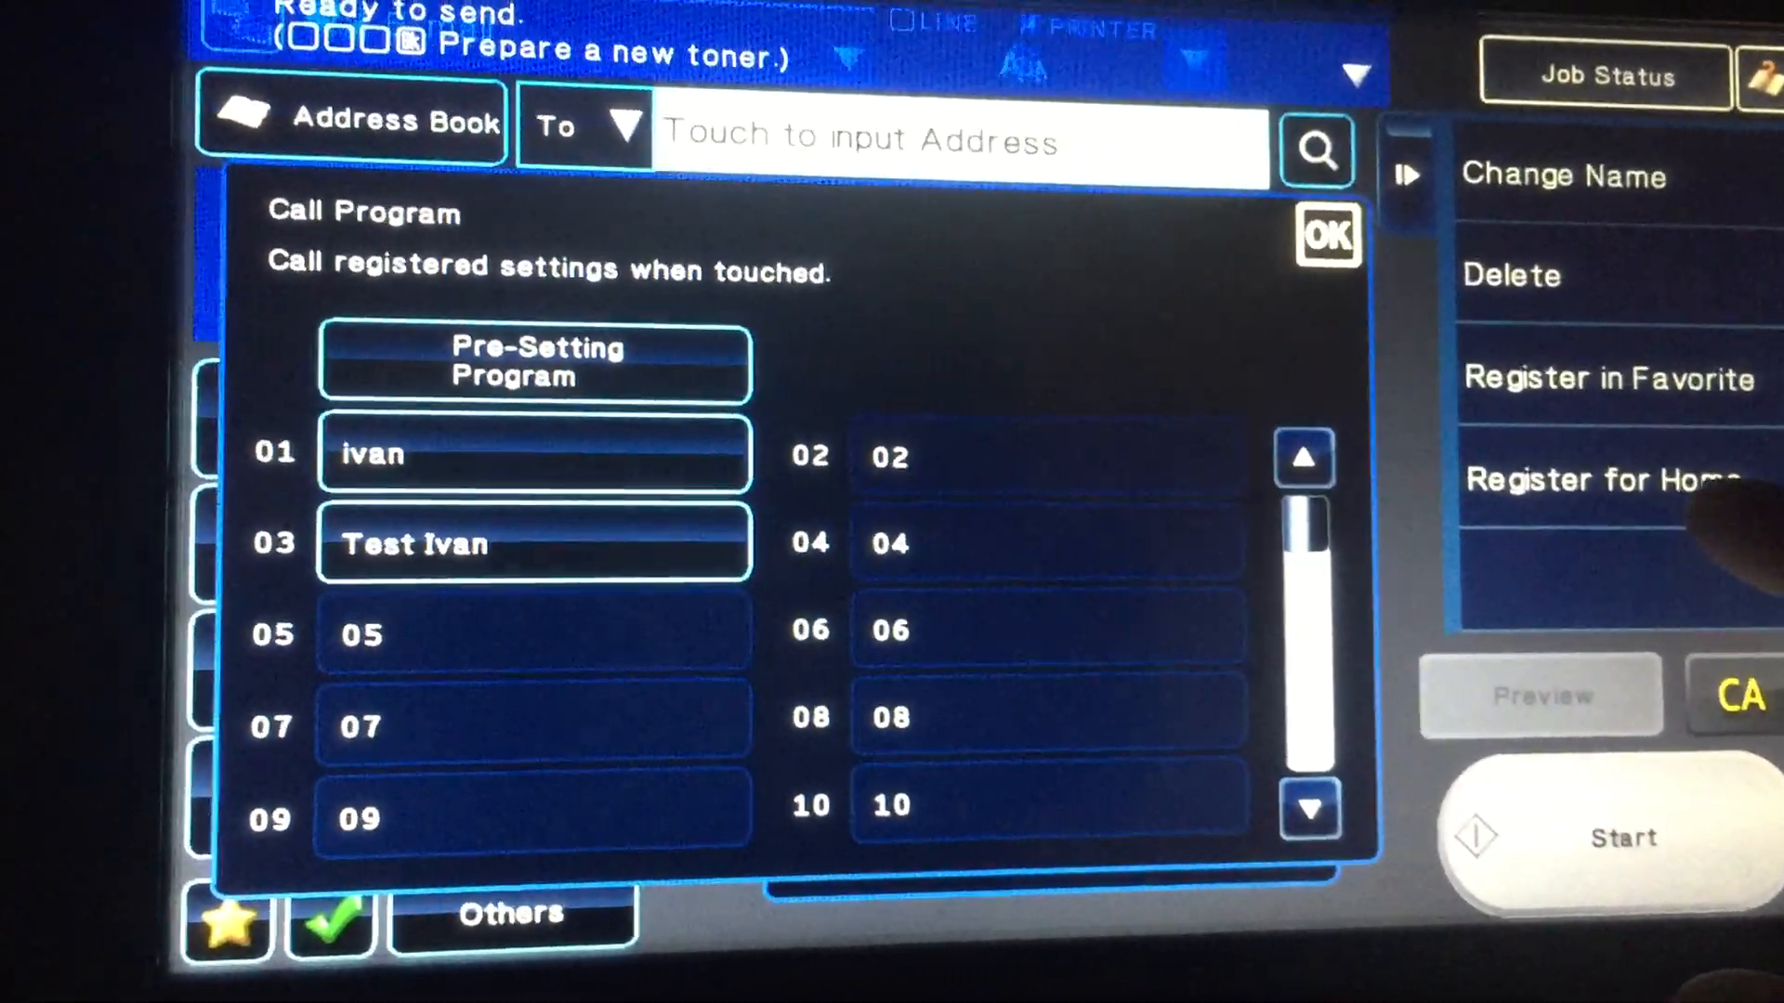
{"action": "left_click", "coordinate": [1598, 479]}
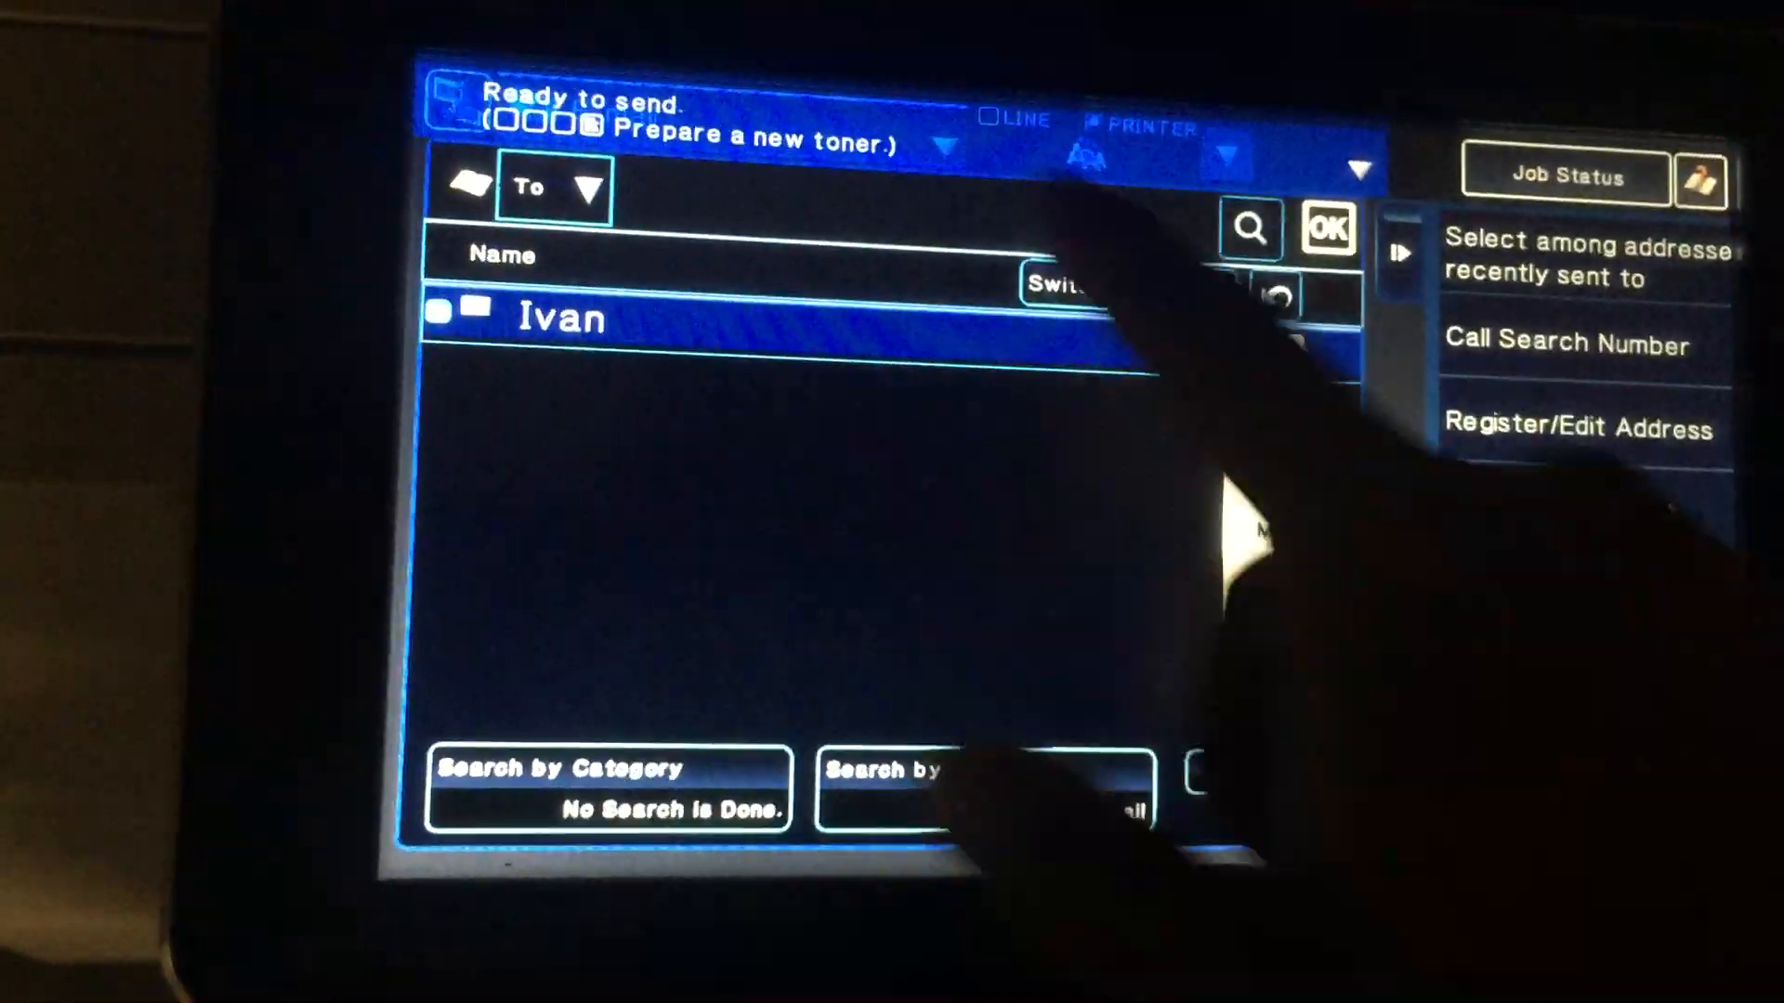
Tick the 'Ivan' address book entry so his email becomes the destination
{"action": "left_click", "coordinate": [558, 313]}
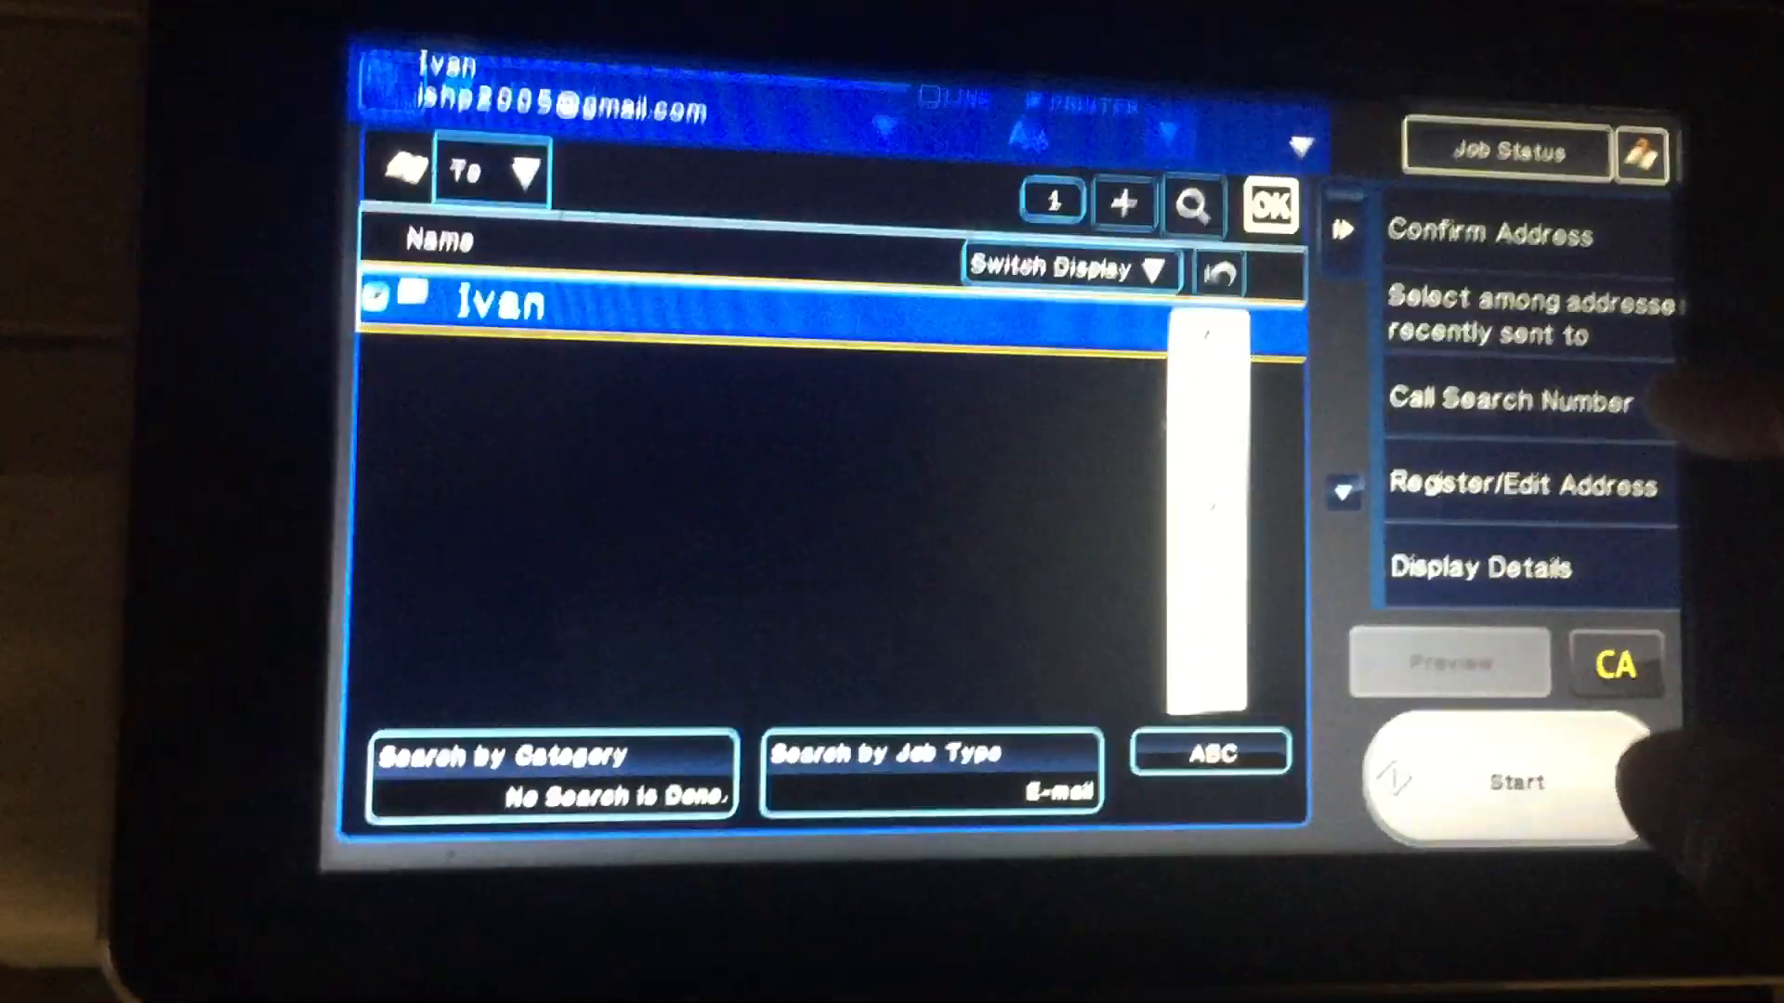